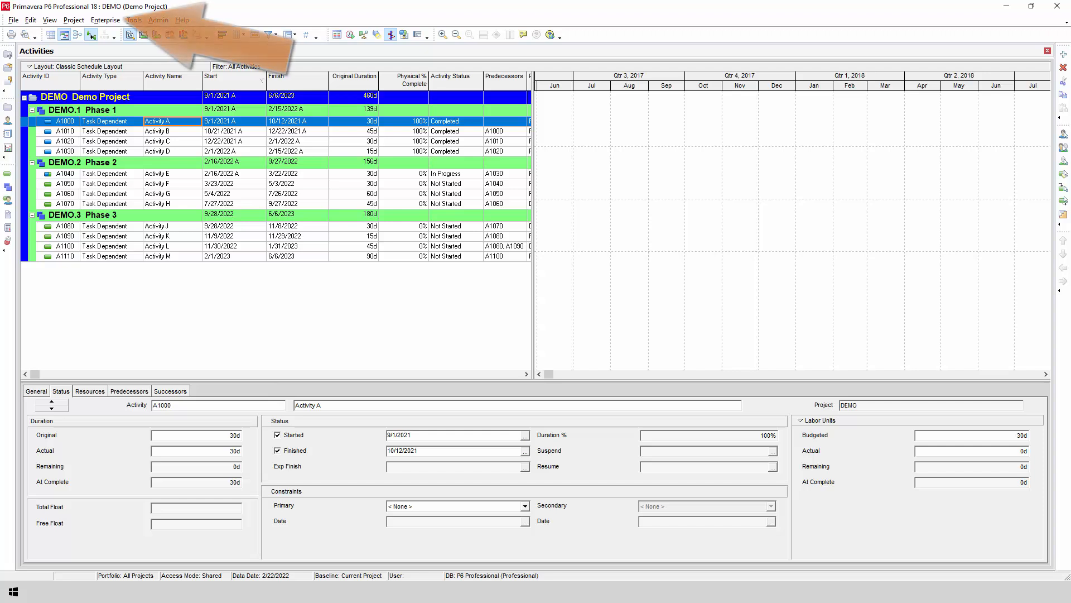
Step: Add a text activity user-defined field titled OnePager via Enterprise User Defined Fields
click(105, 21)
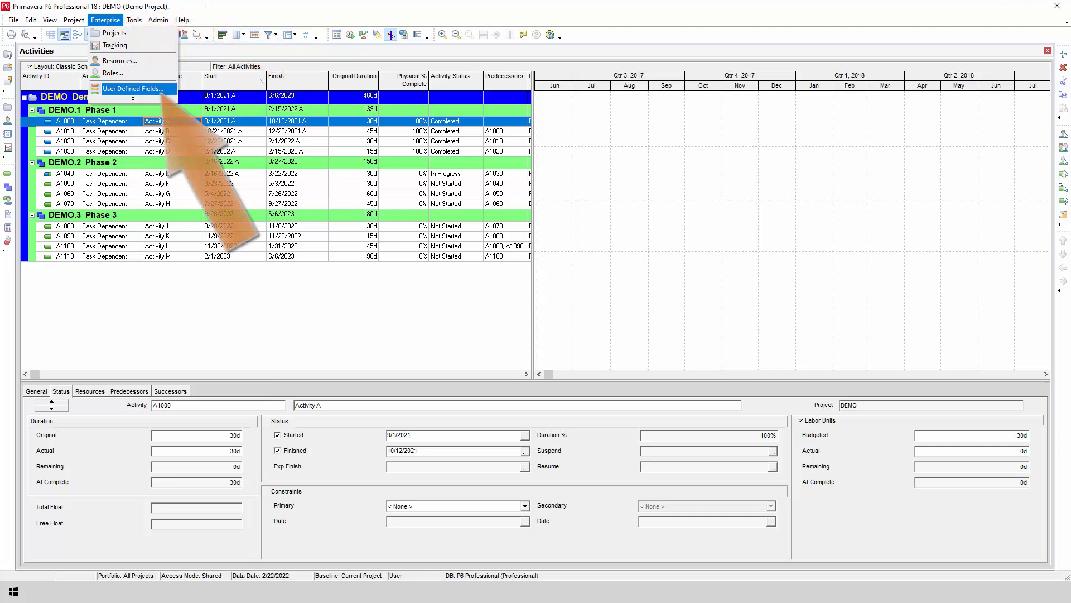
click(133, 88)
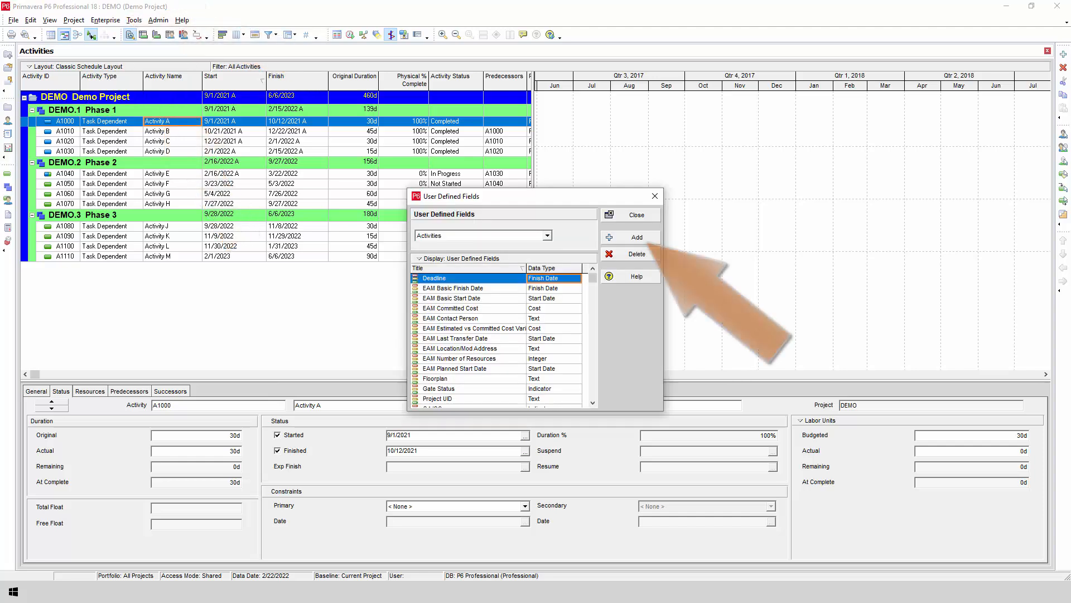
click(634, 237)
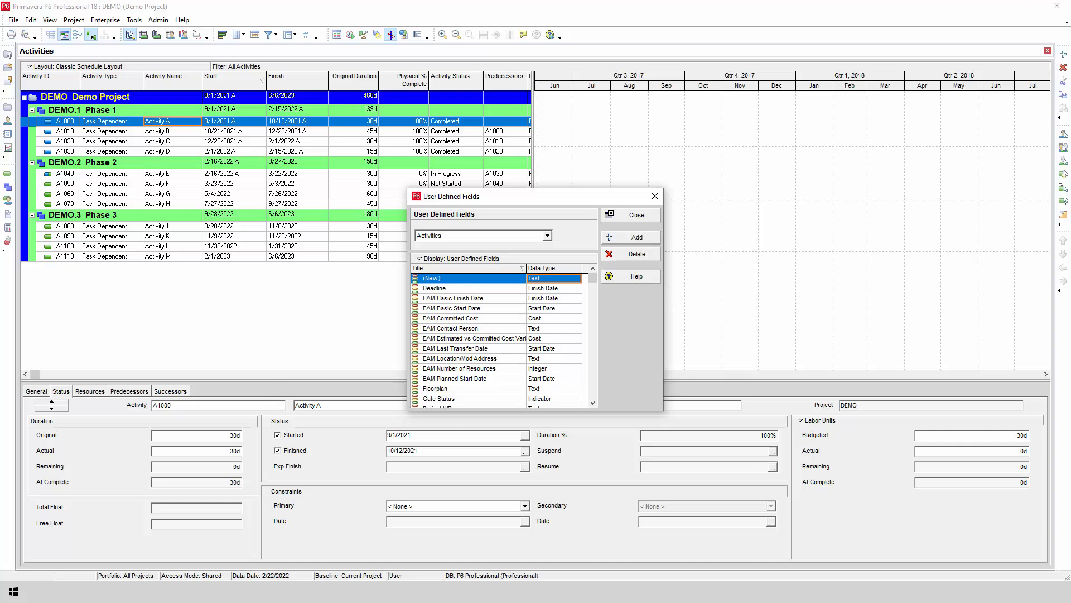
text(OnePager)
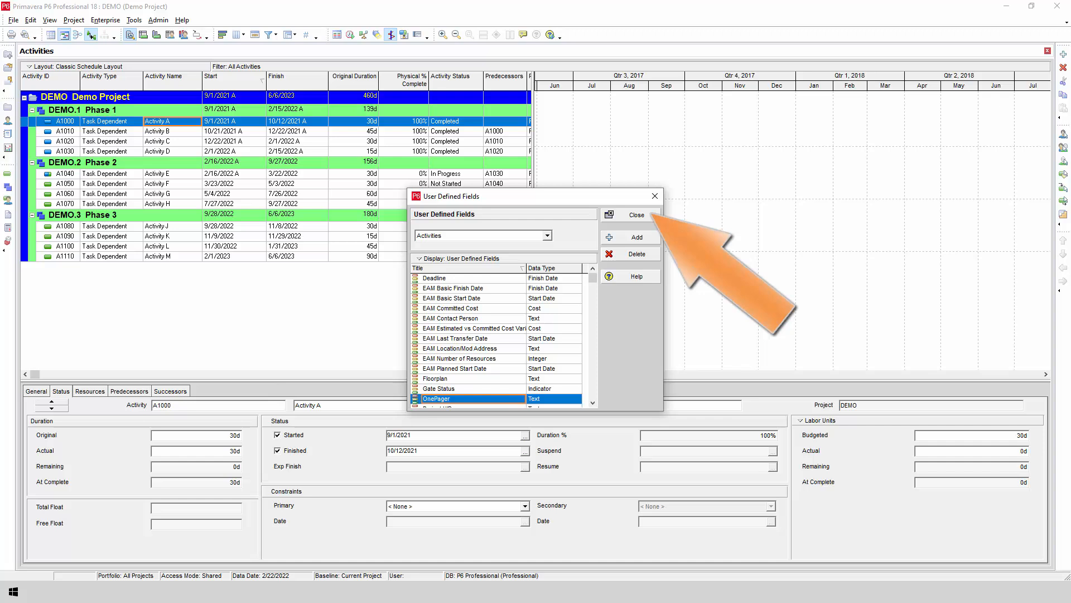
click(634, 214)
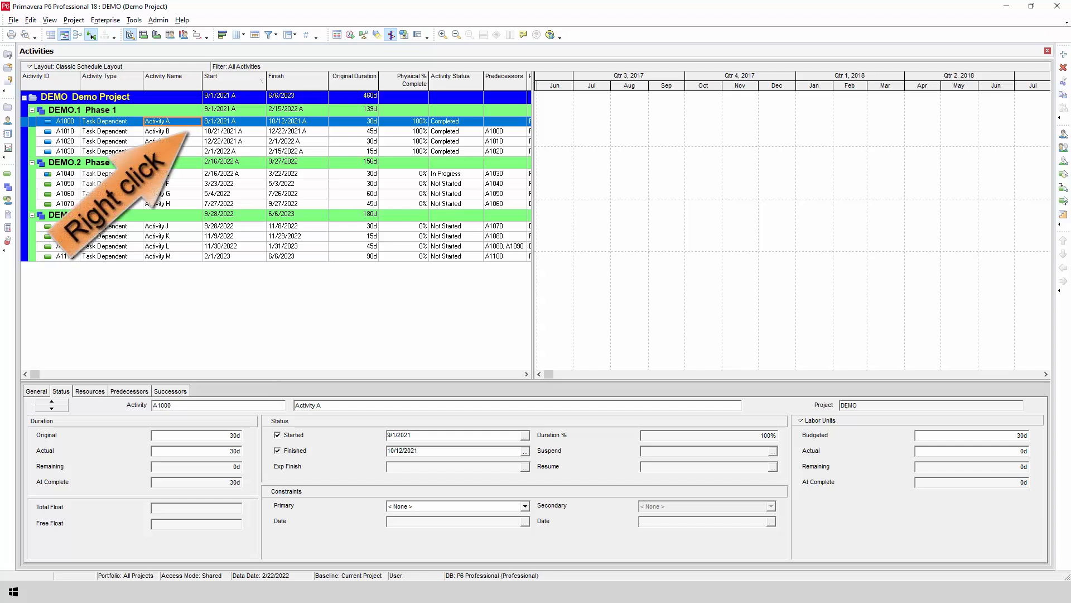
Step: Add the OnePager user-defined column after Activity Type, showing Yes for every activity
right_click(168, 120)
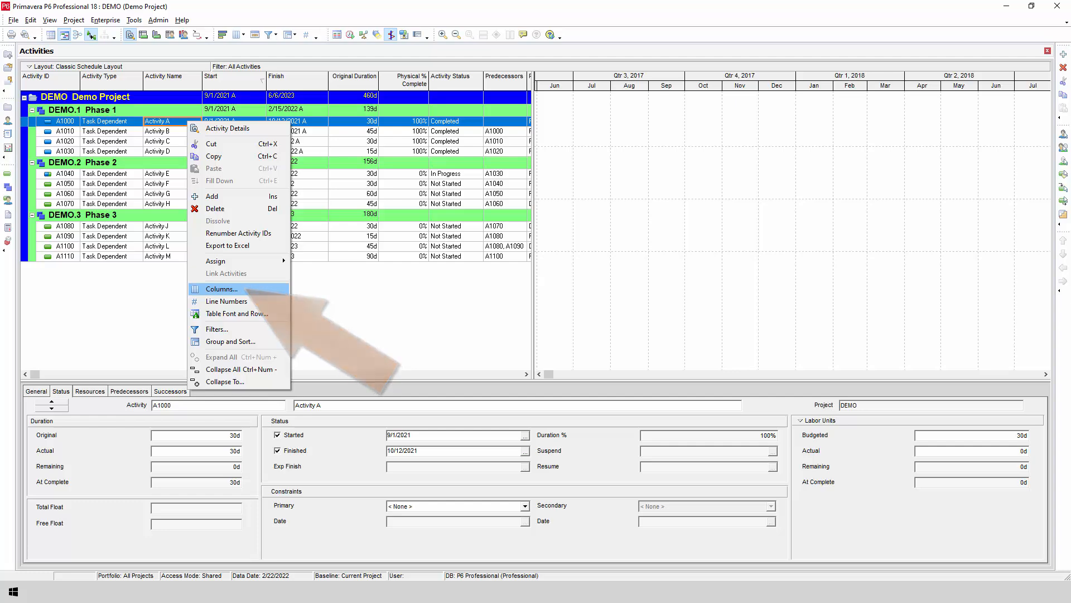
click(221, 288)
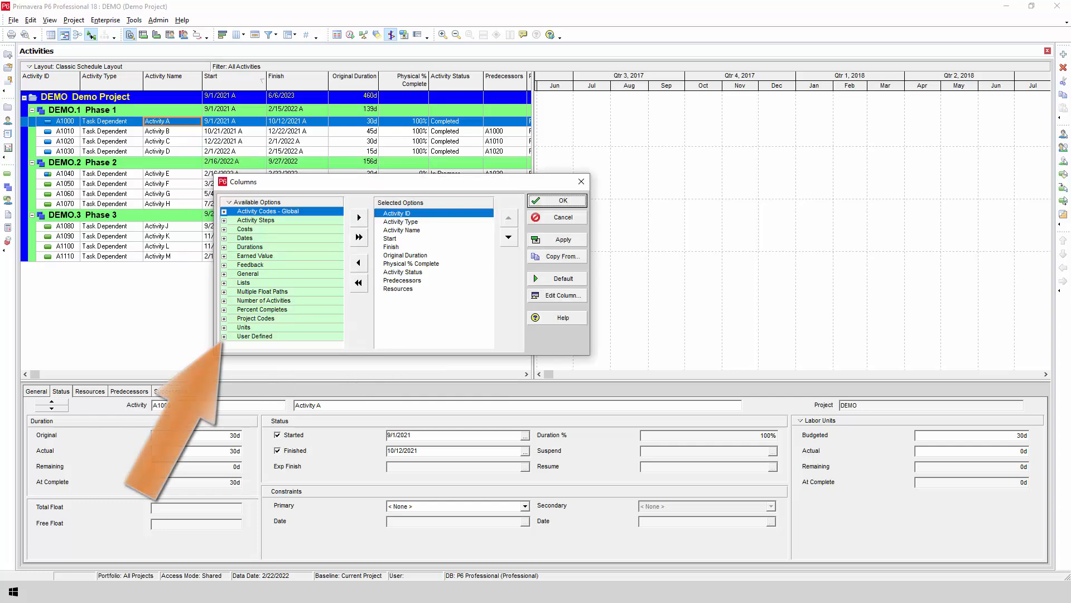
click(223, 336)
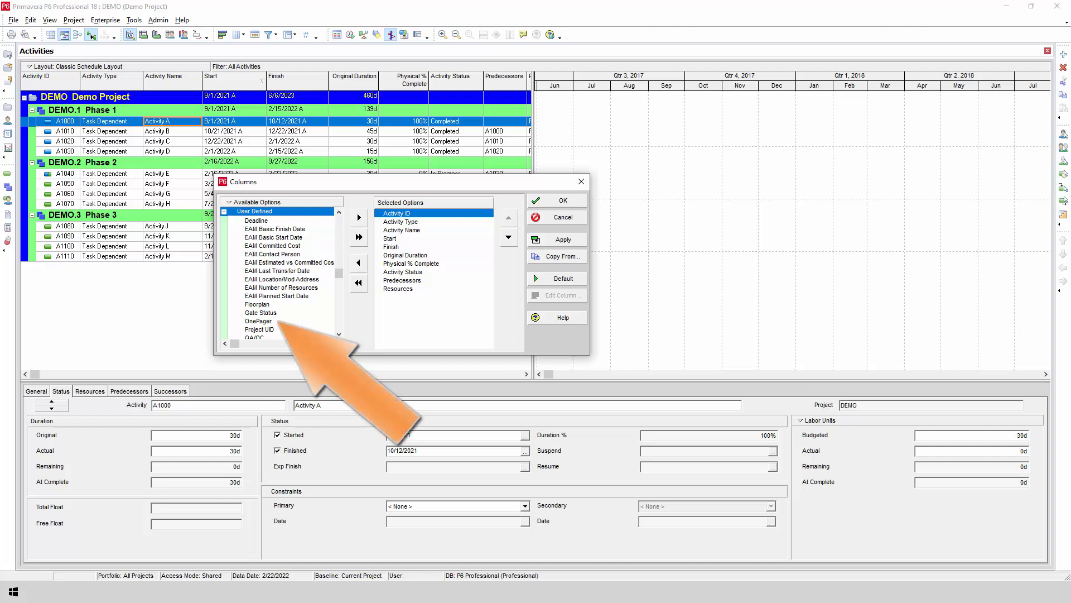
click(260, 322)
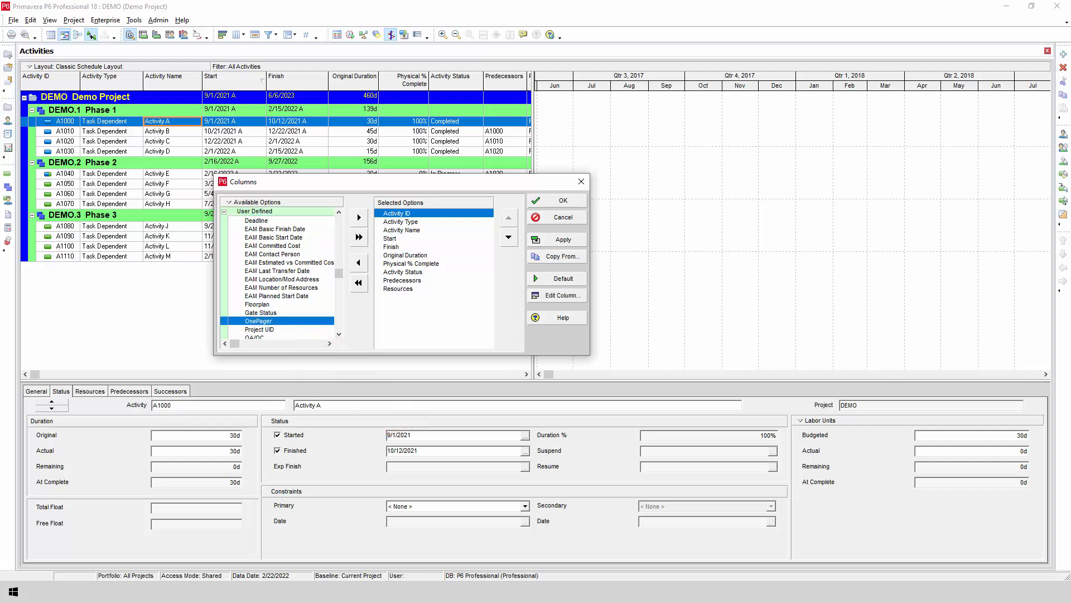
click(359, 217)
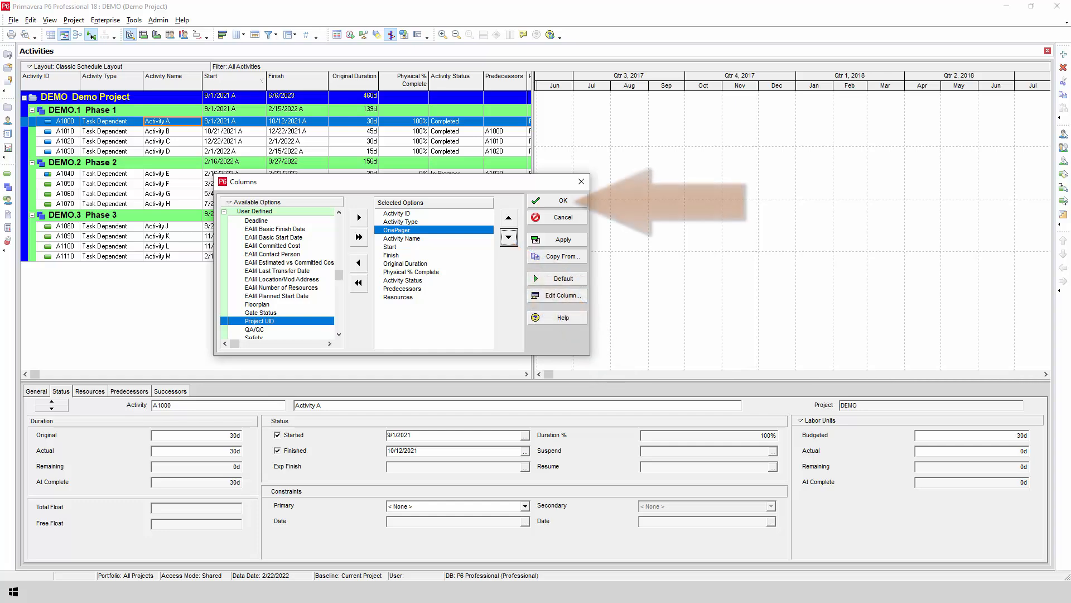
click(561, 200)
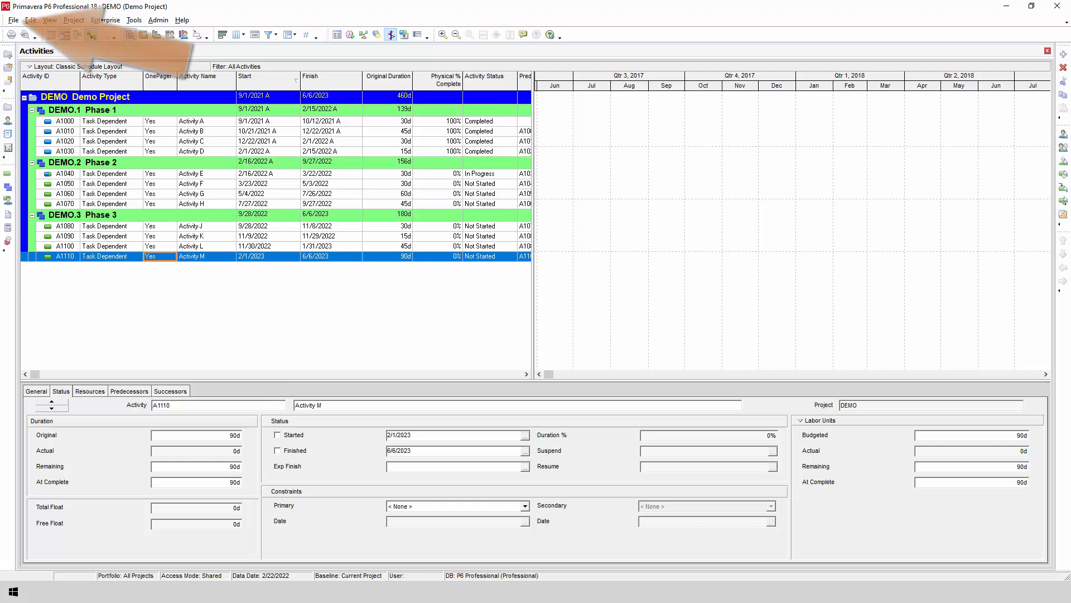
Step: Start a File Export in Primavera P6 - (XML) format and reach the projects step with DEMO checked
click(12, 19)
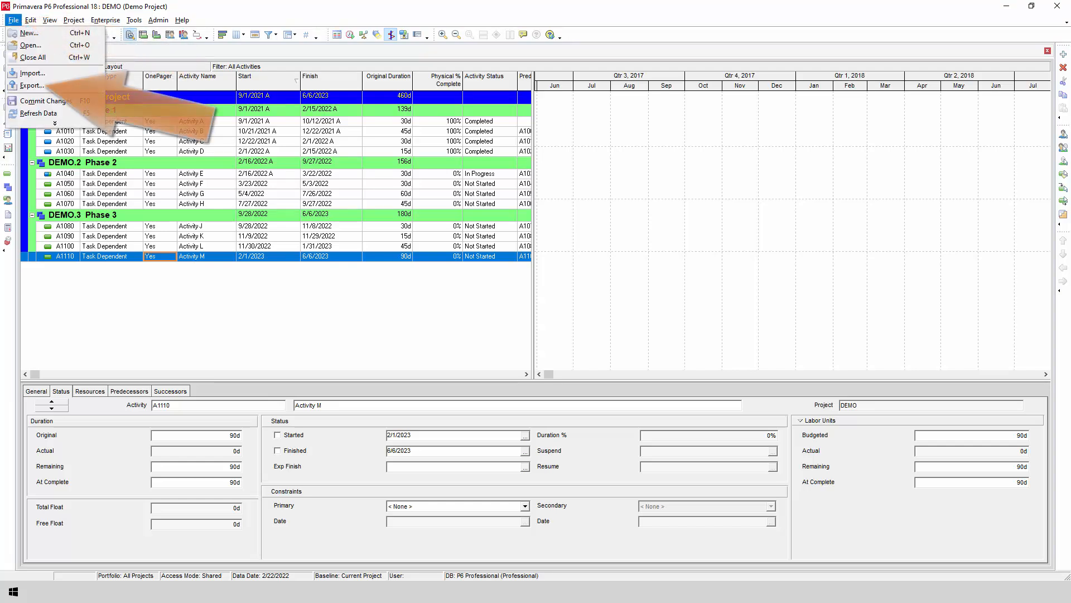
click(32, 85)
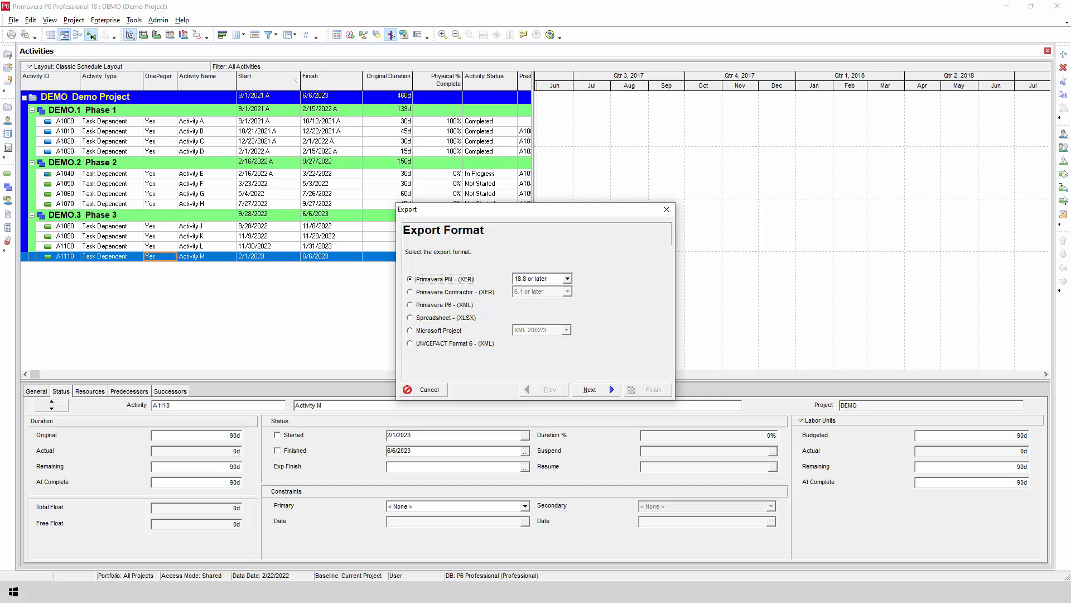
click(410, 305)
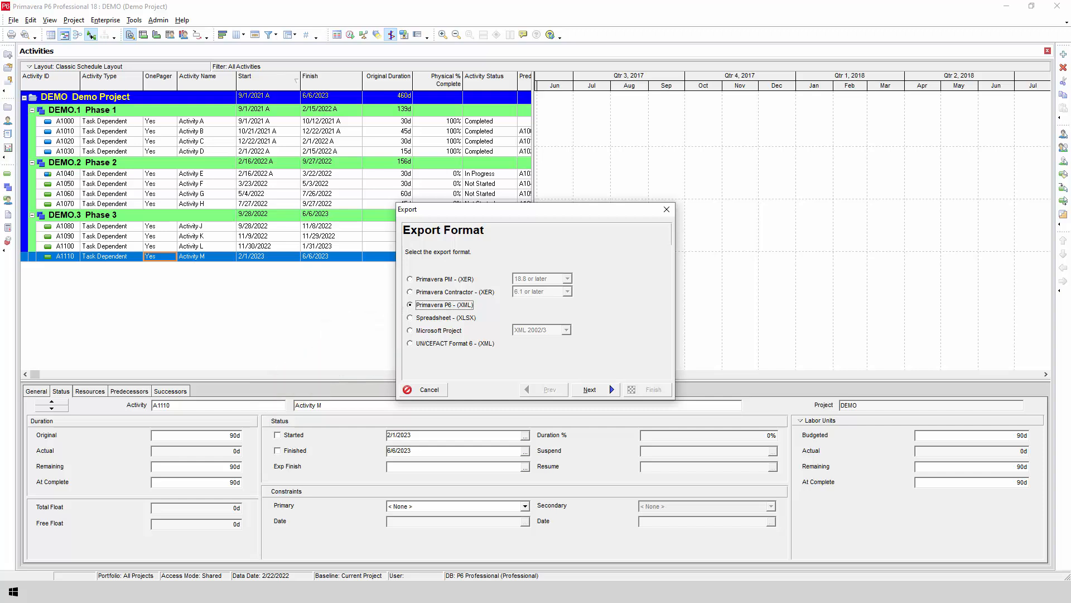
mouse_move(683, 444)
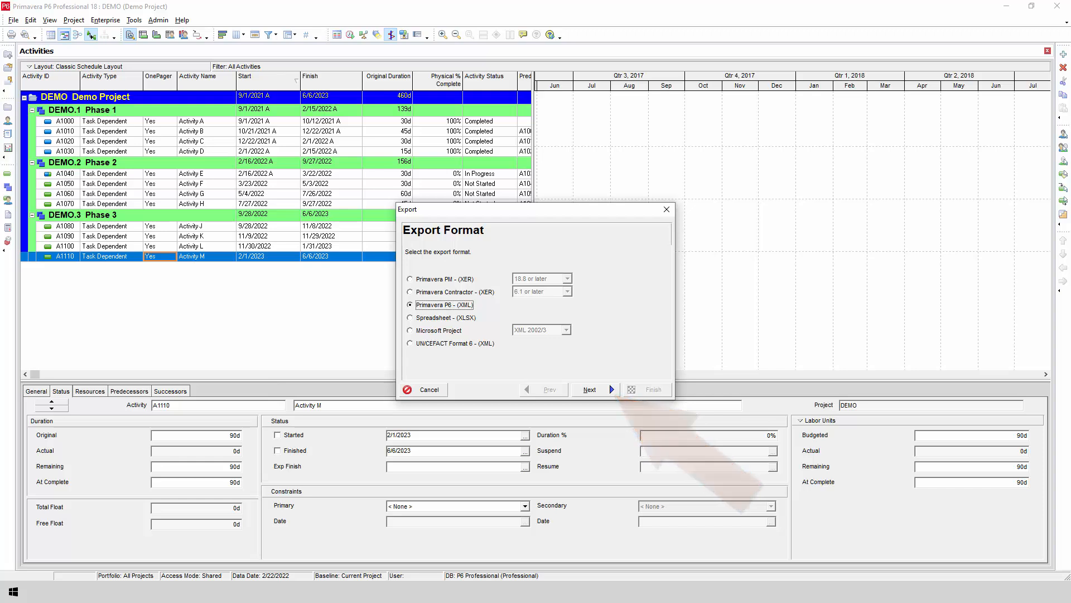
click(590, 390)
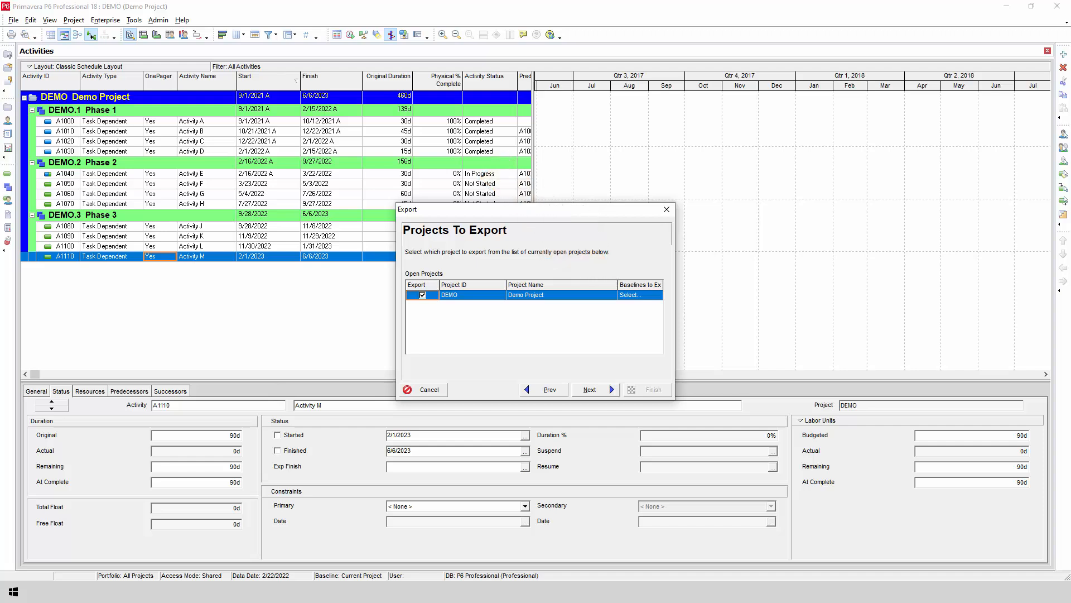
Step: Export the Demo Project as DEMO.xml on the Desktop with project-level layouts unchecked
click(590, 388)
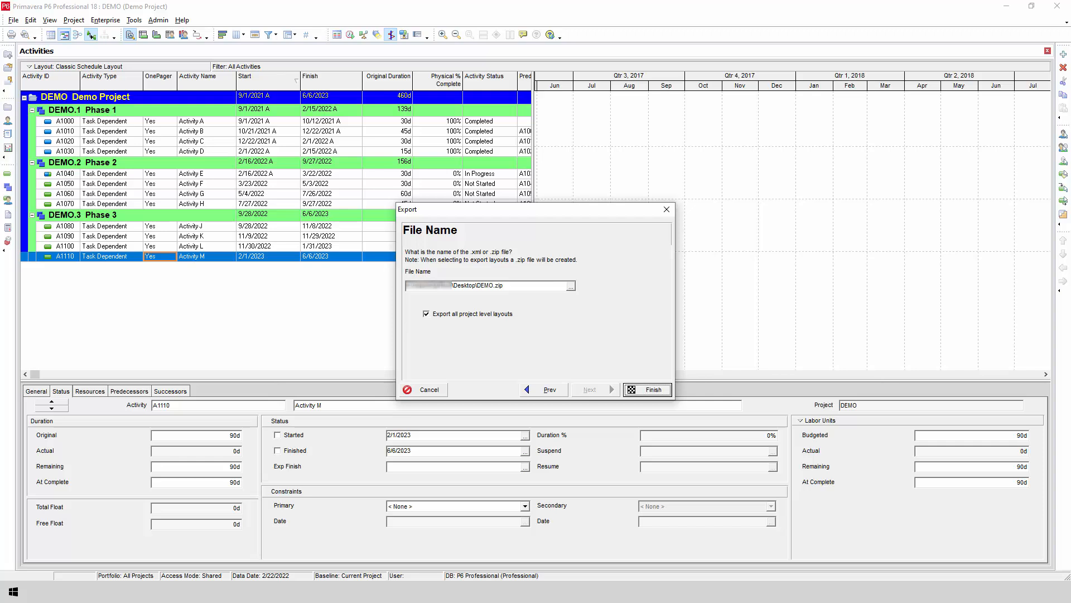
double_click(492, 284)
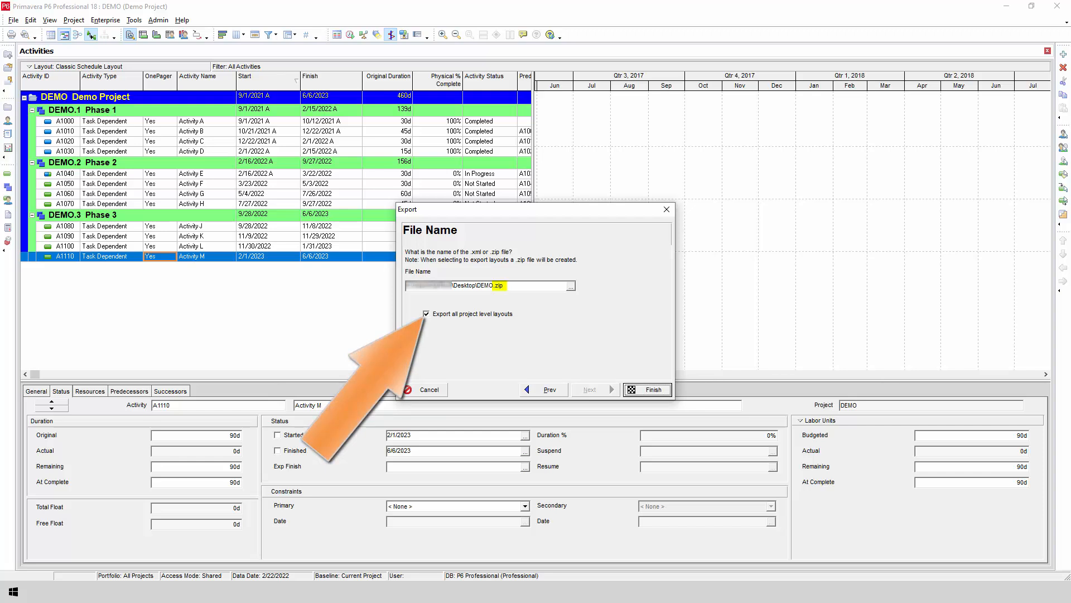
click(426, 313)
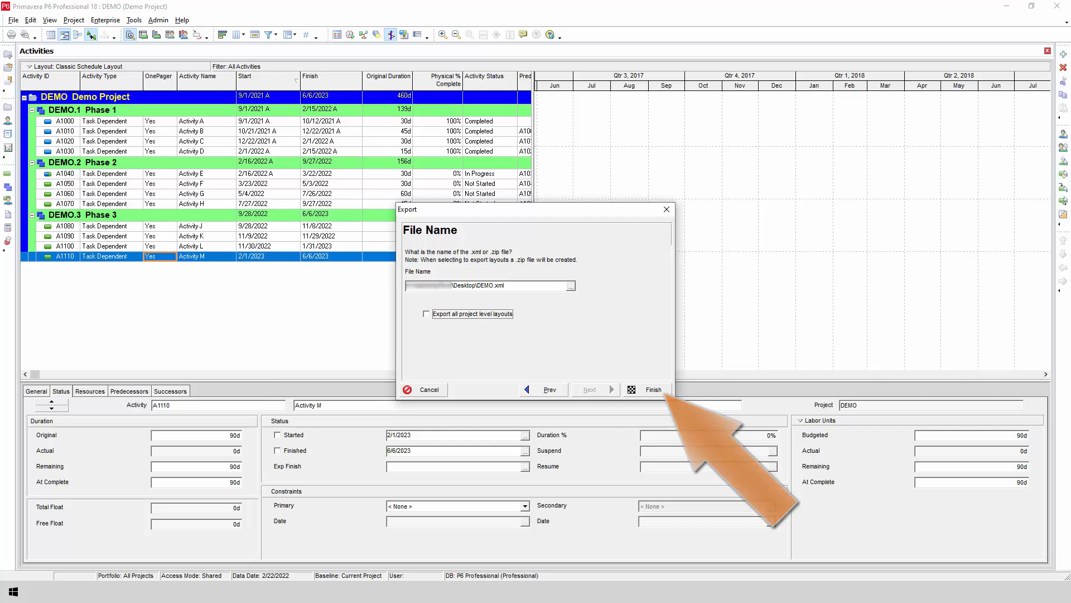
click(650, 389)
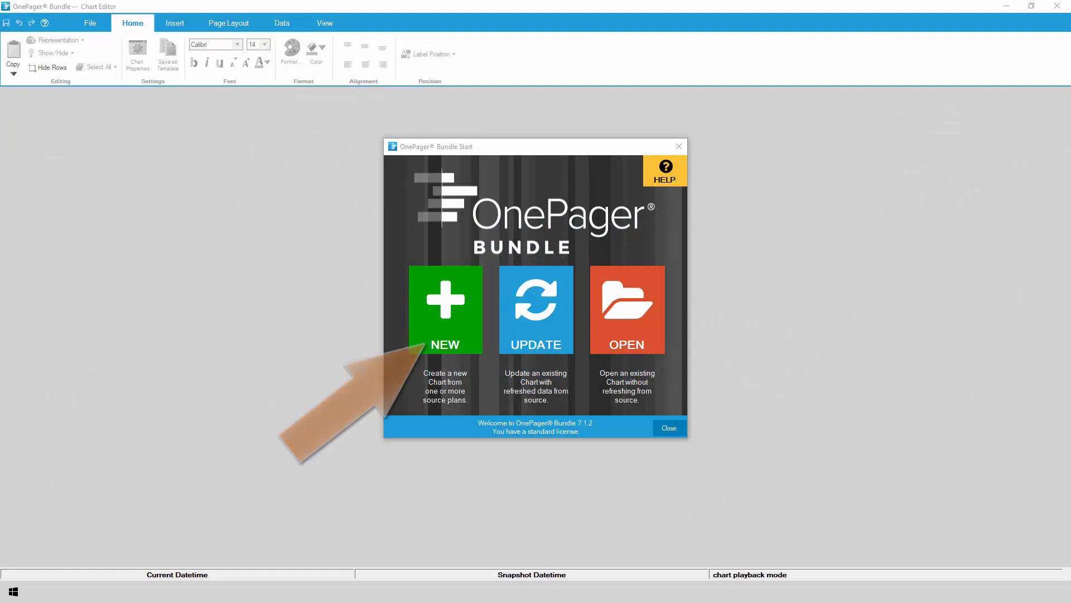
Step: Create a new chart sourced from the Primavera P6 XML file DEMO.xml
click(445, 310)
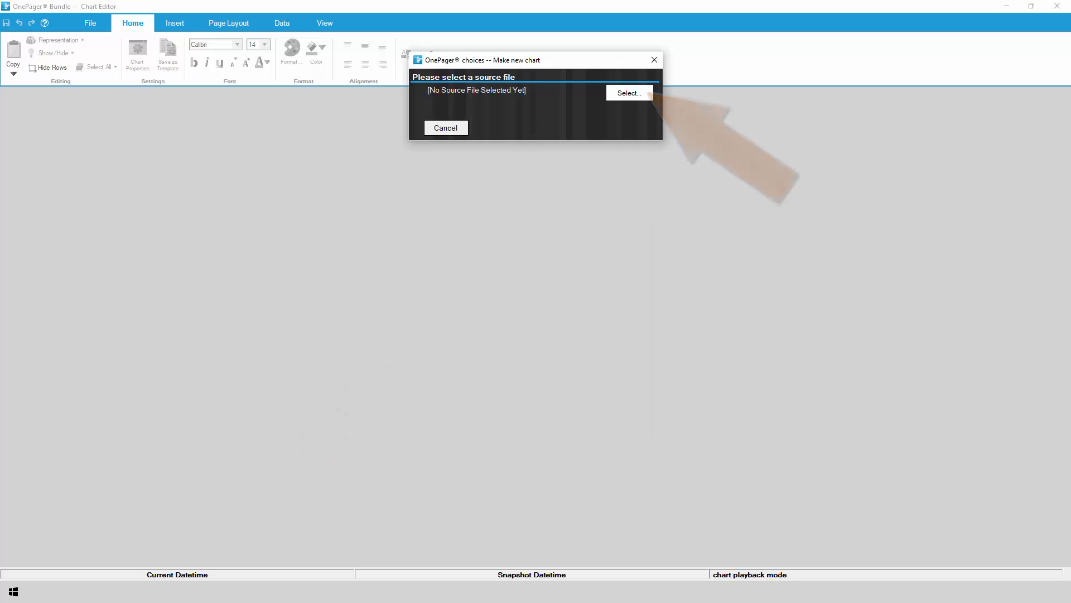
click(628, 93)
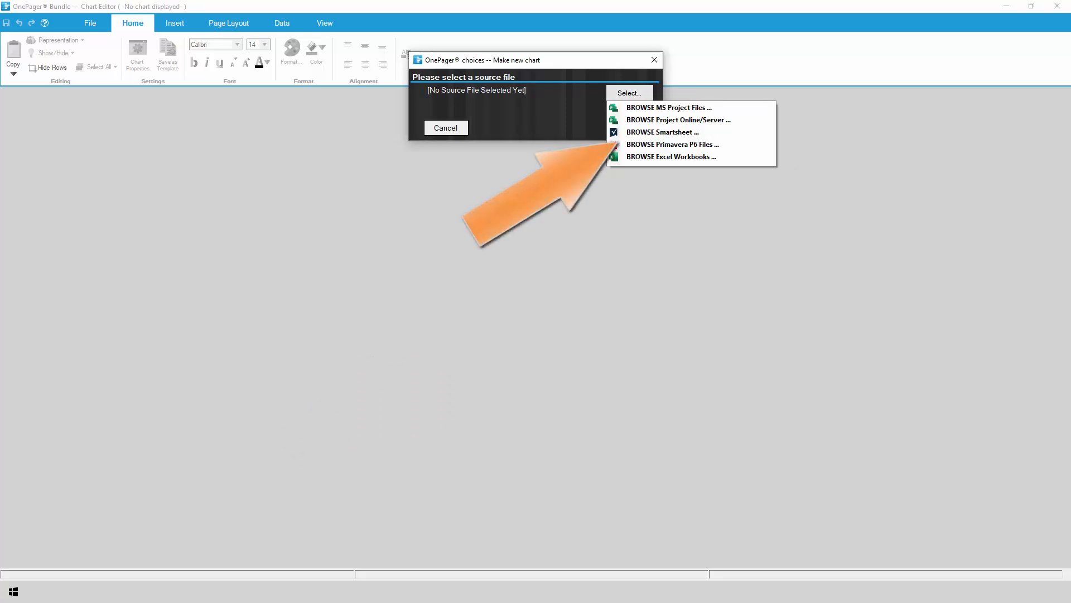
click(672, 144)
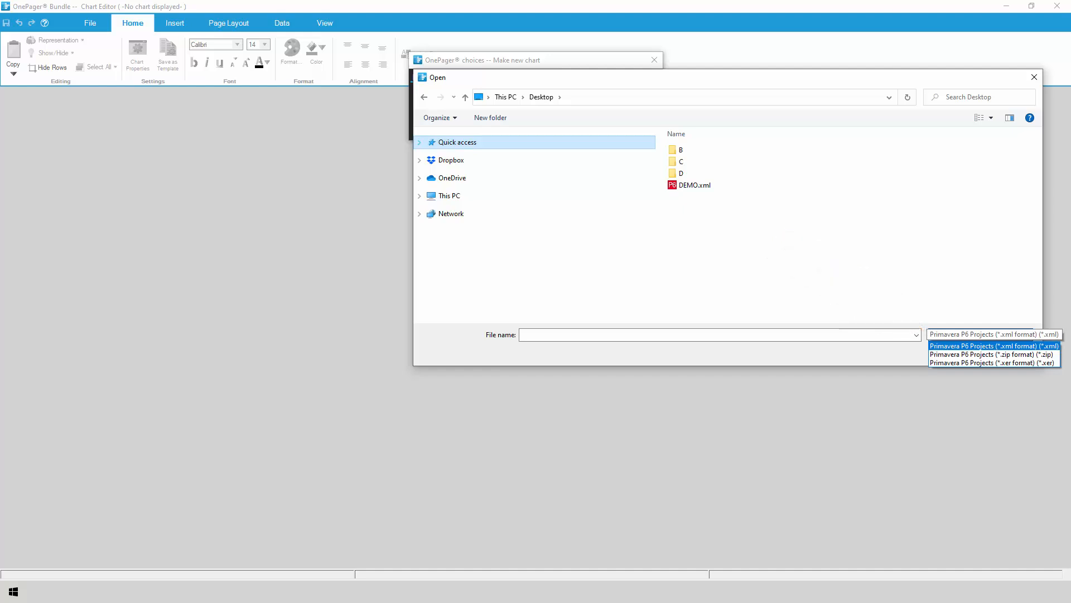
click(692, 184)
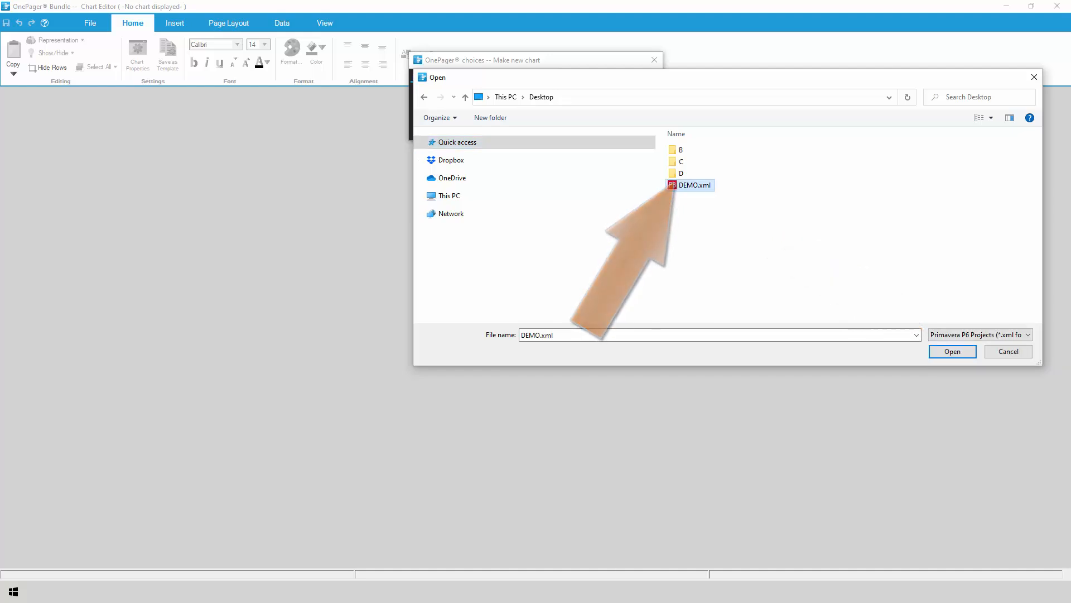
click(950, 351)
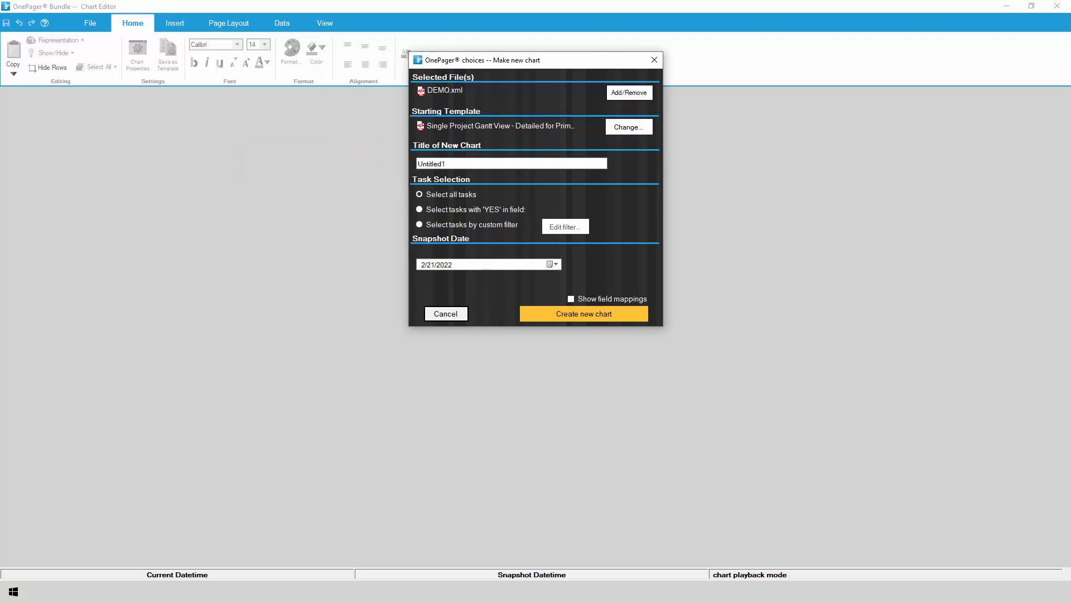
Step: Set Task Selection to 'Select tasks with YES in field' using the OnePager field
click(420, 208)
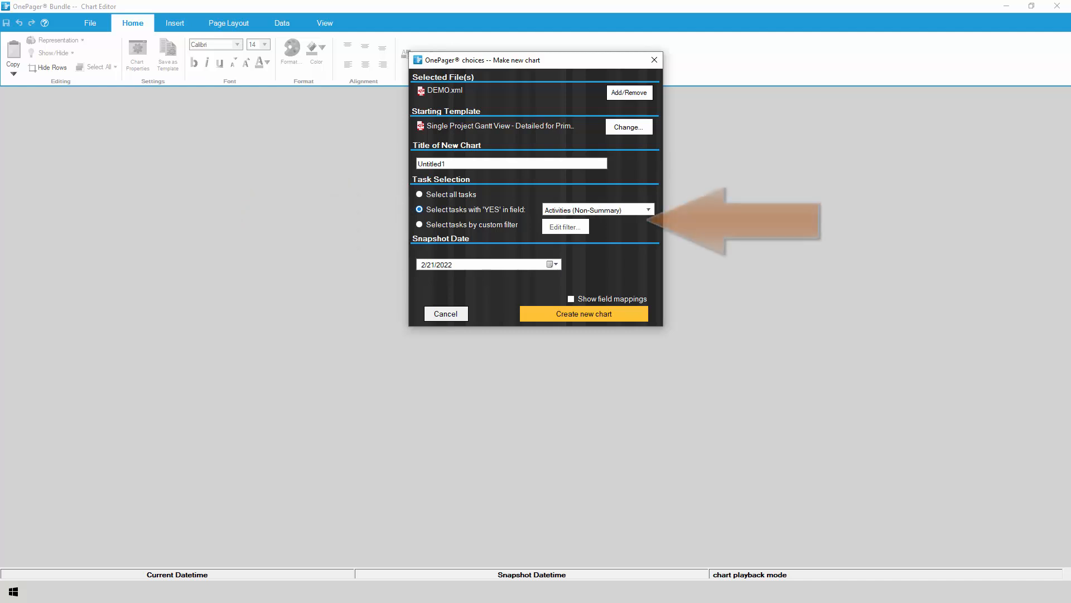
click(648, 209)
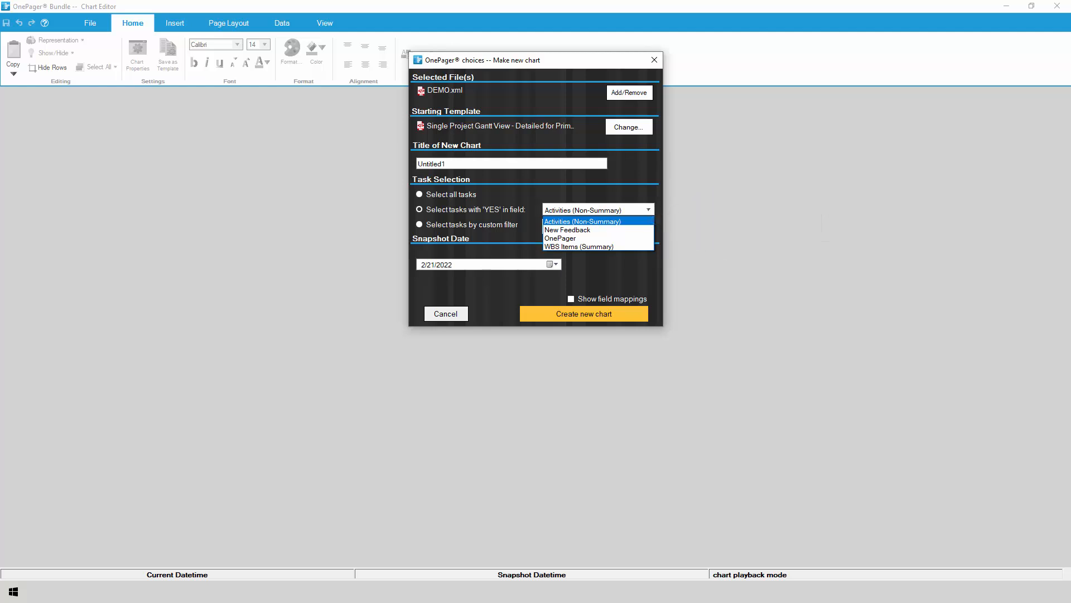
click(578, 245)
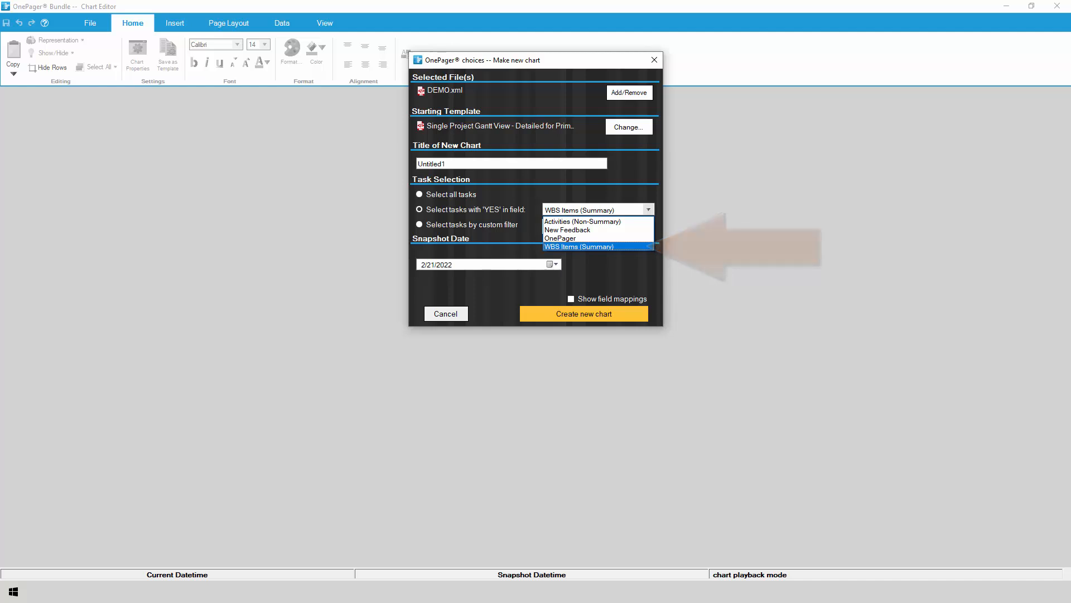
click(559, 238)
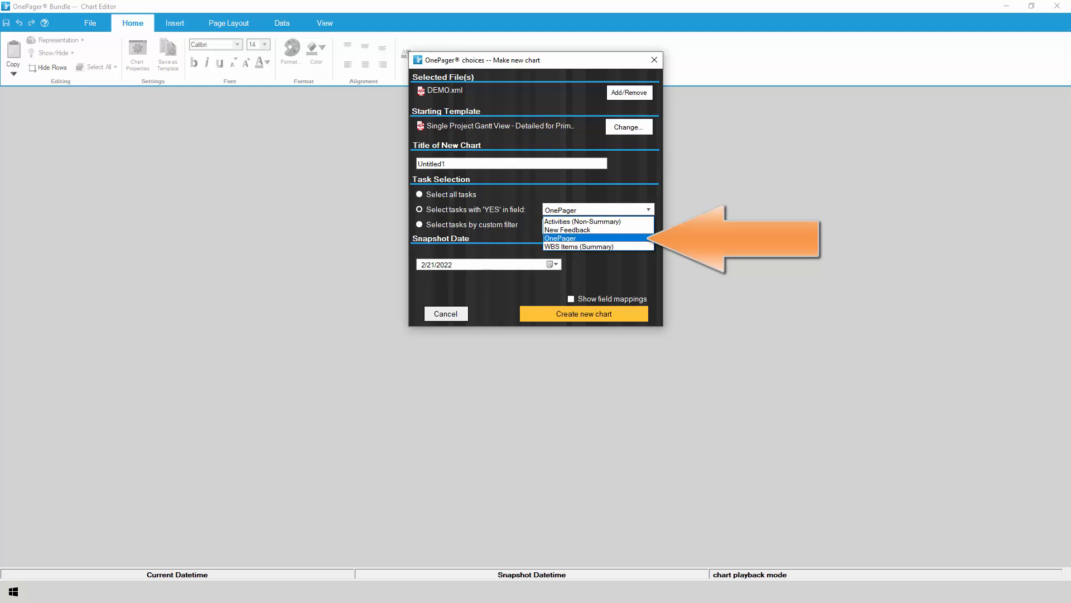
click(560, 238)
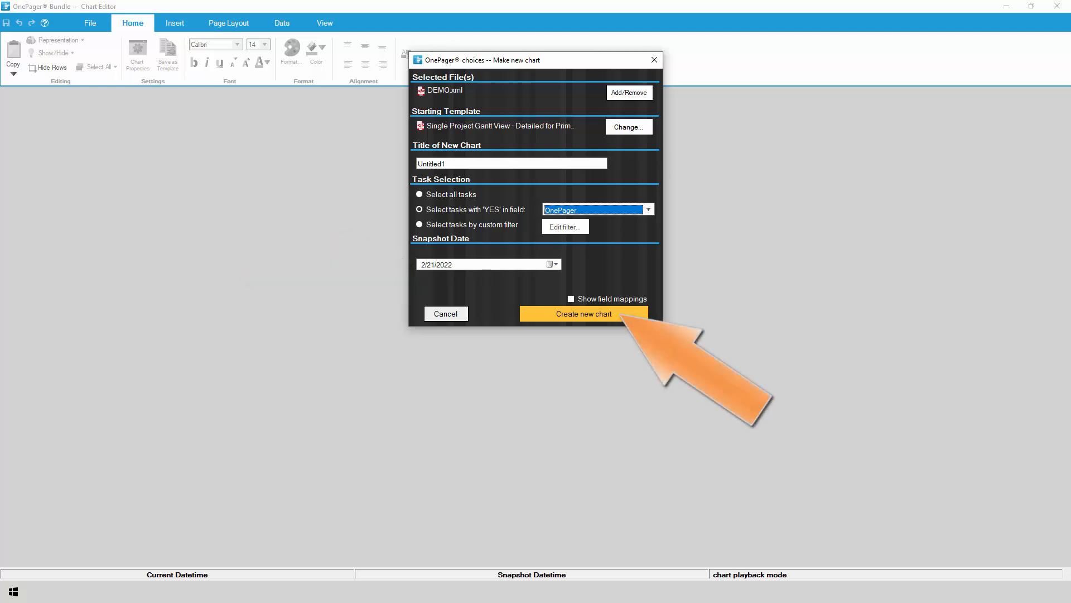
Step: Generate the Phases 1–3 Gantt chart and copy it for pasting onto a PowerPoint slide
click(583, 313)
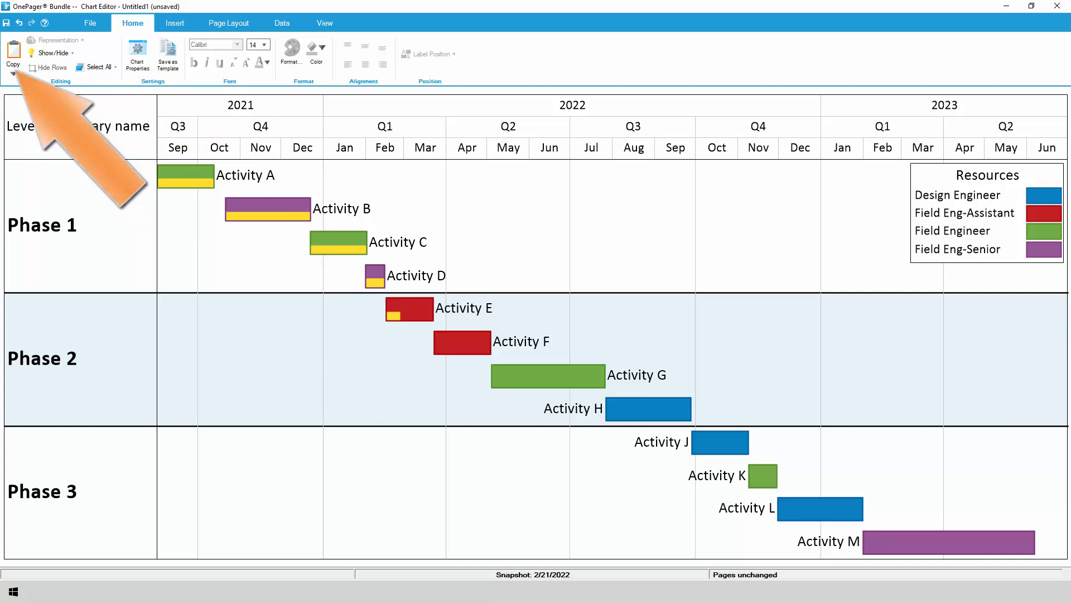
click(12, 51)
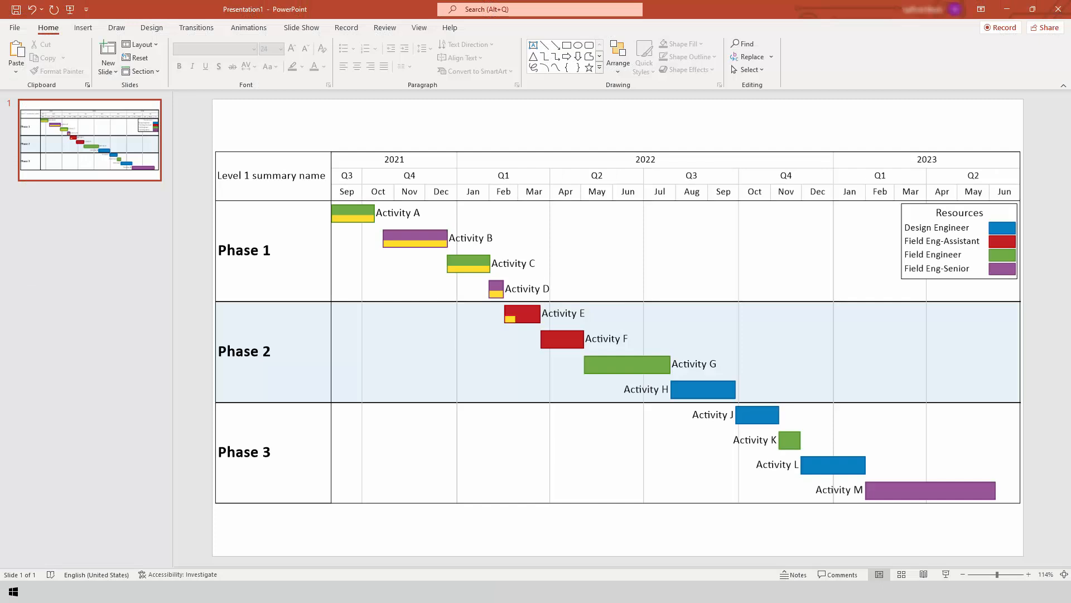